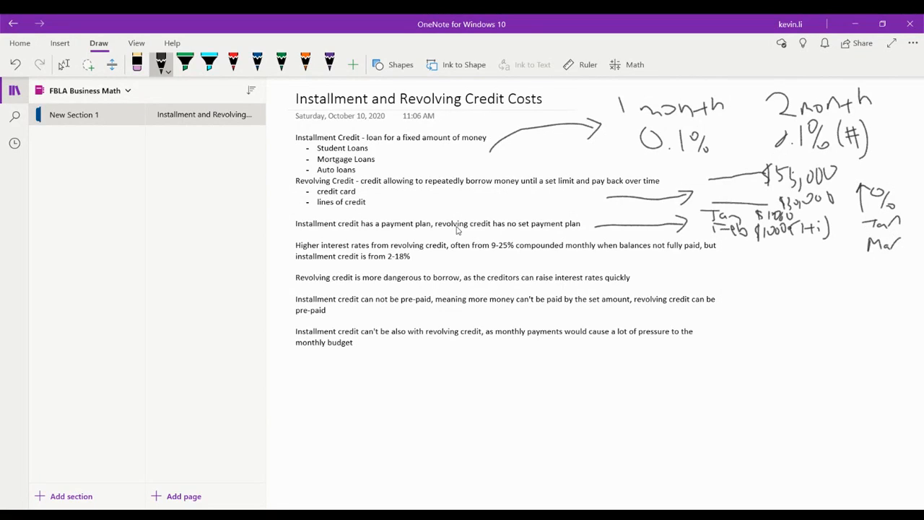
{"action": "mouse_move", "coordinate": [309, 248]}
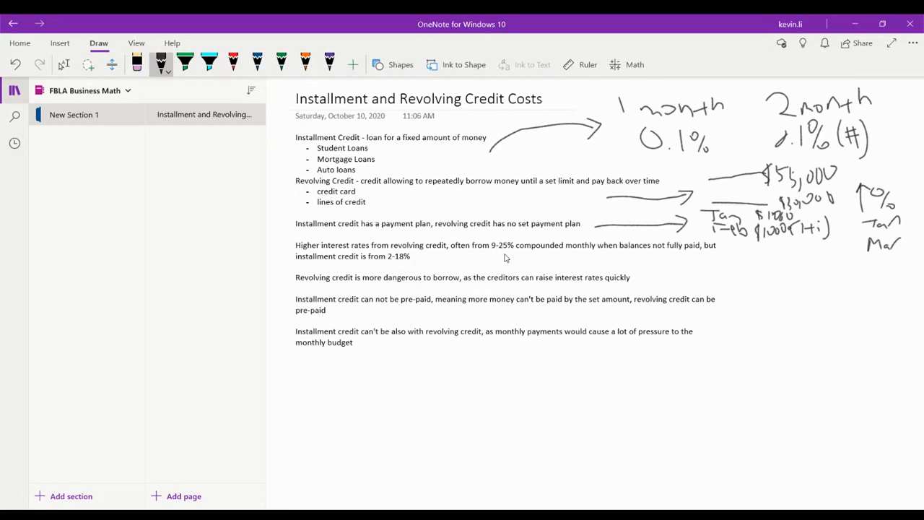
Ink underlines beneath 9-25%, 'more dangerous' and 'interest rates quickly' in the credit notes.
{"action": "left_click_drag", "start_coordinate": [484, 259], "coordinate": [517, 257]}
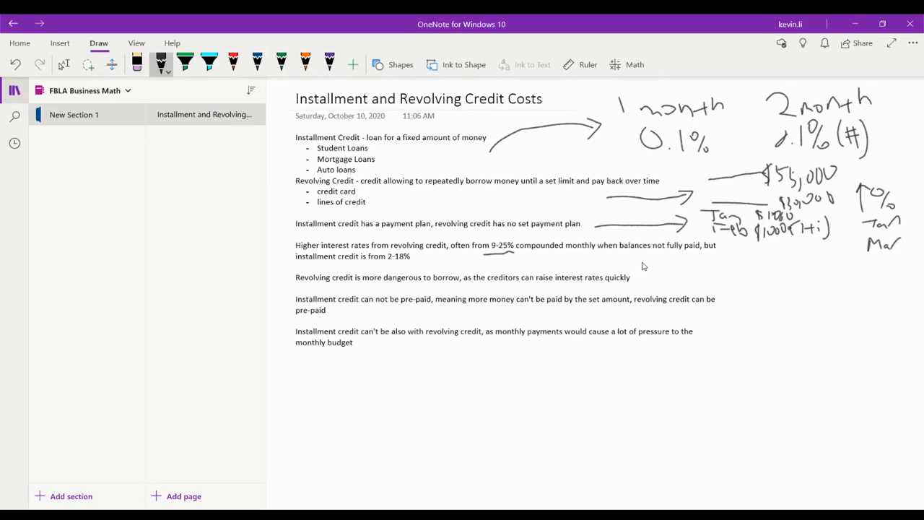
{"action": "mouse_move", "coordinate": [419, 267]}
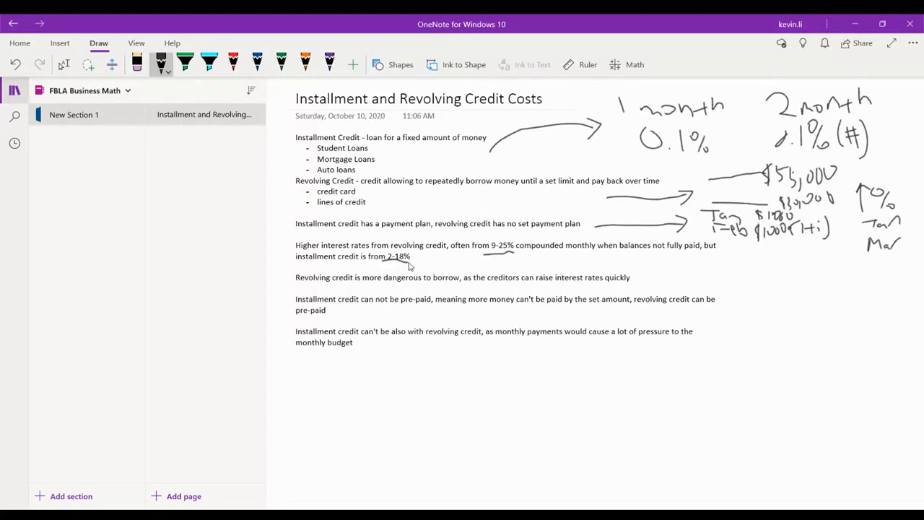
{"action": "mouse_move", "coordinate": [416, 263]}
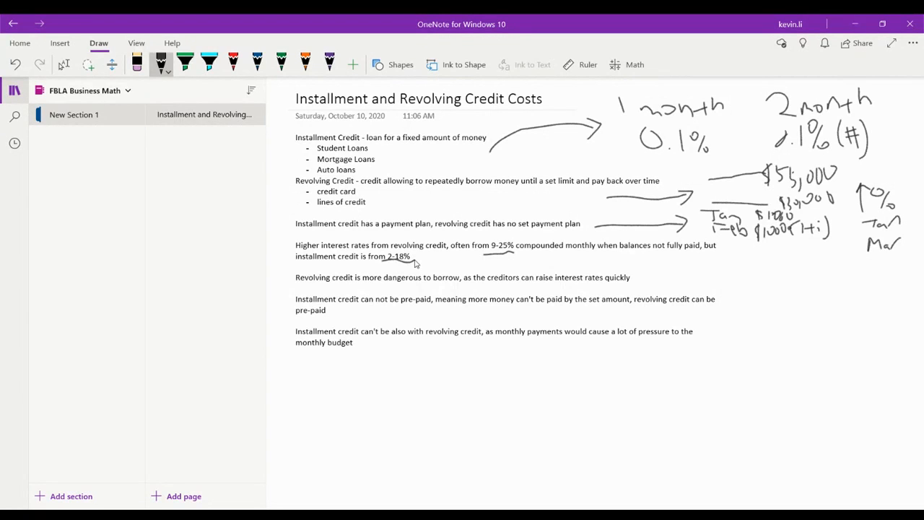
{"action": "mouse_move", "coordinate": [482, 281]}
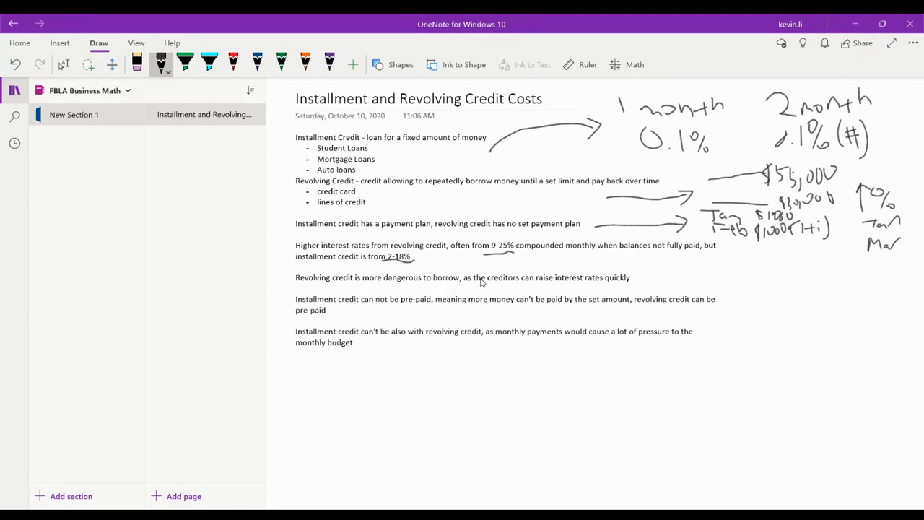
{"action": "left_click_drag", "start_coordinate": [370, 289], "coordinate": [450, 292]}
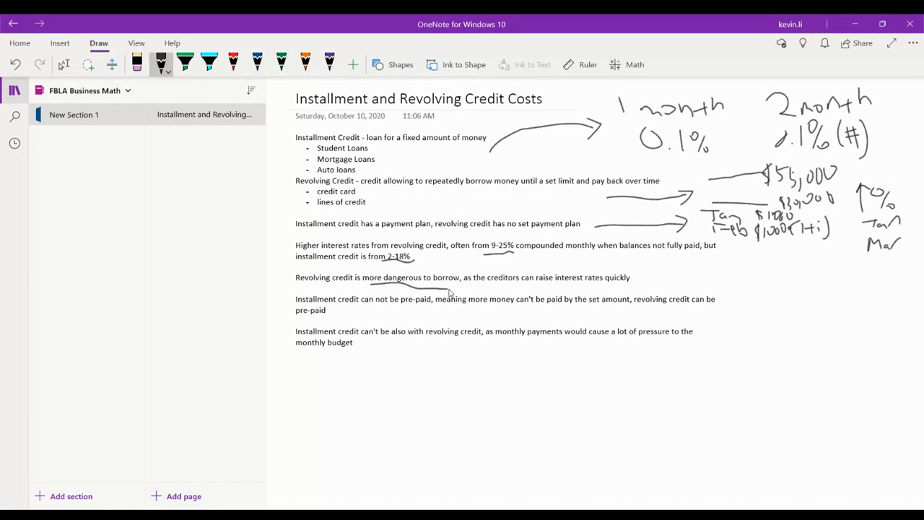
{"action": "left_click_drag", "start_coordinate": [556, 280], "coordinate": [624, 286]}
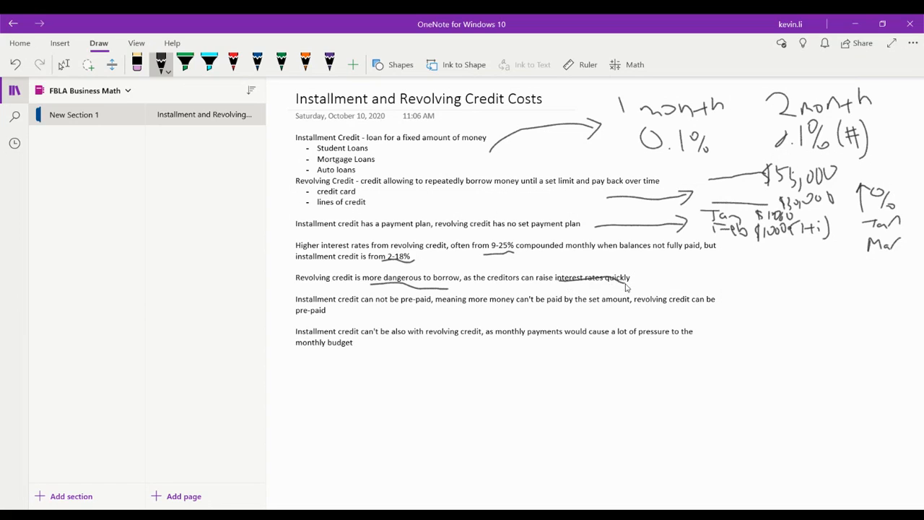
{"action": "mouse_move", "coordinate": [632, 288]}
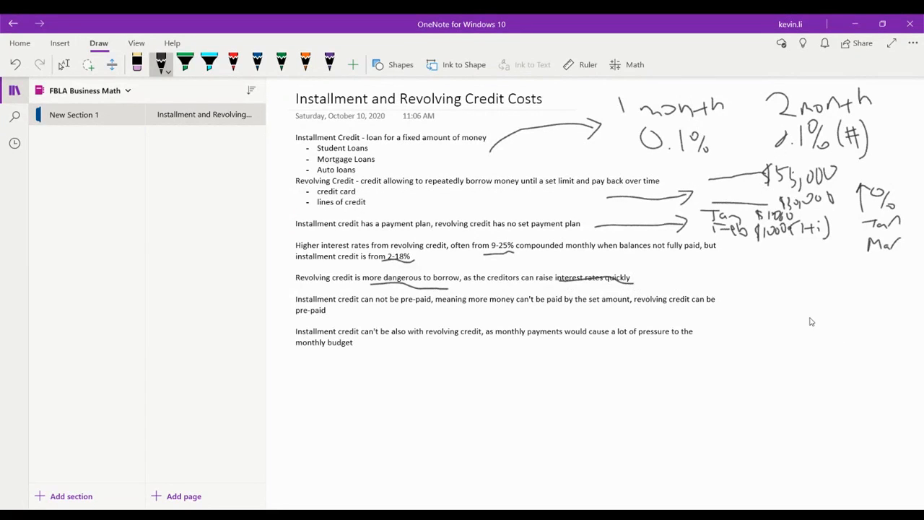
{"action": "mouse_move", "coordinate": [760, 274]}
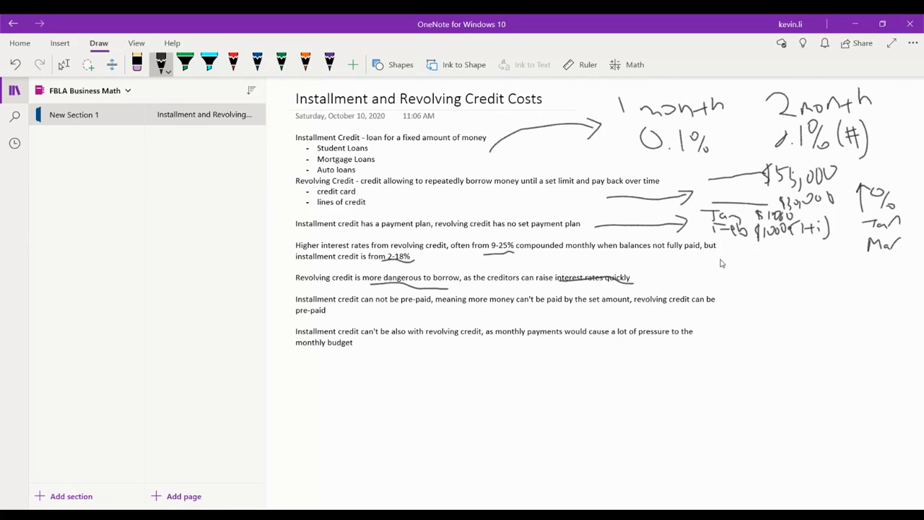
{"action": "mouse_move", "coordinate": [716, 255]}
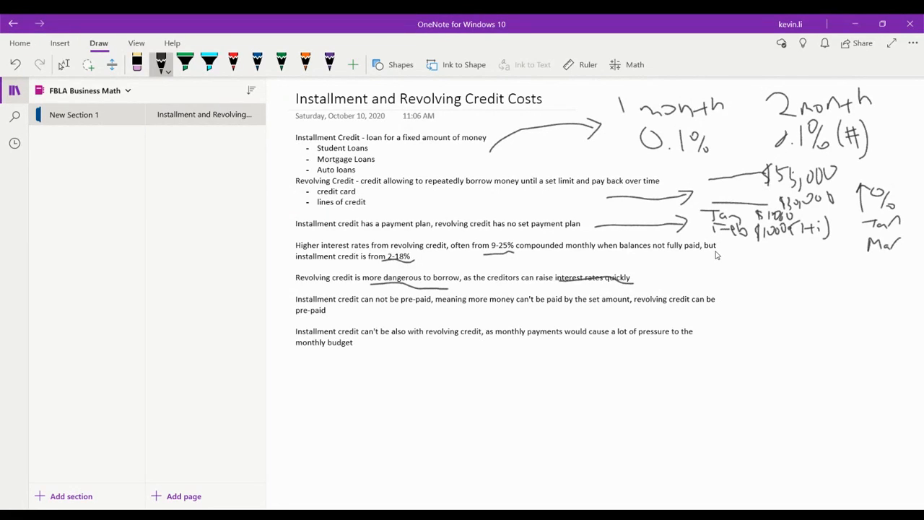
{"action": "mouse_move", "coordinate": [727, 255]}
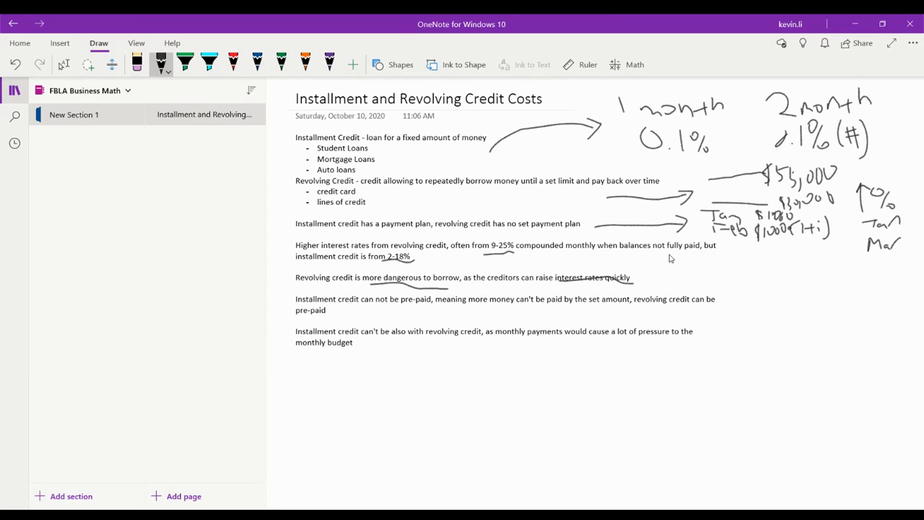
Handwrite the 10,000 amount below the payment example.
{"action": "left_click_drag", "start_coordinate": [667, 259], "coordinate": [693, 272]}
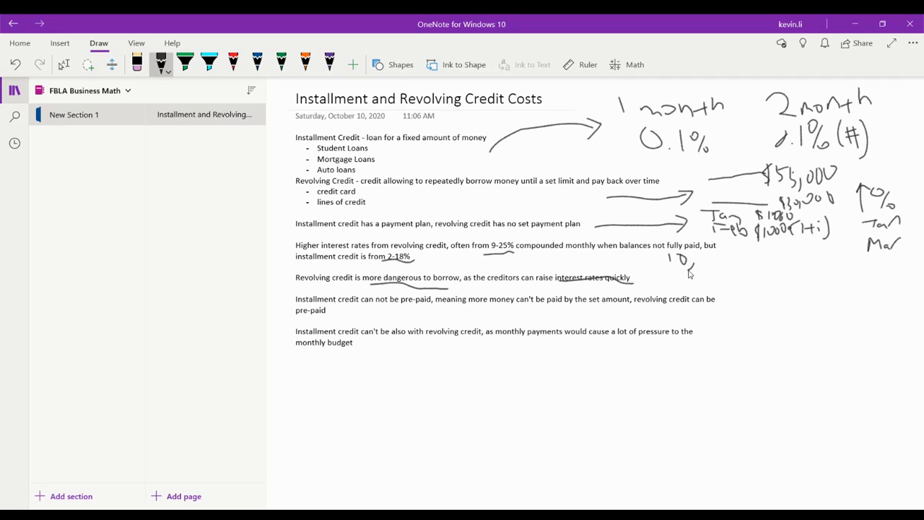
{"action": "left_click_drag", "start_coordinate": [675, 260], "coordinate": [733, 263]}
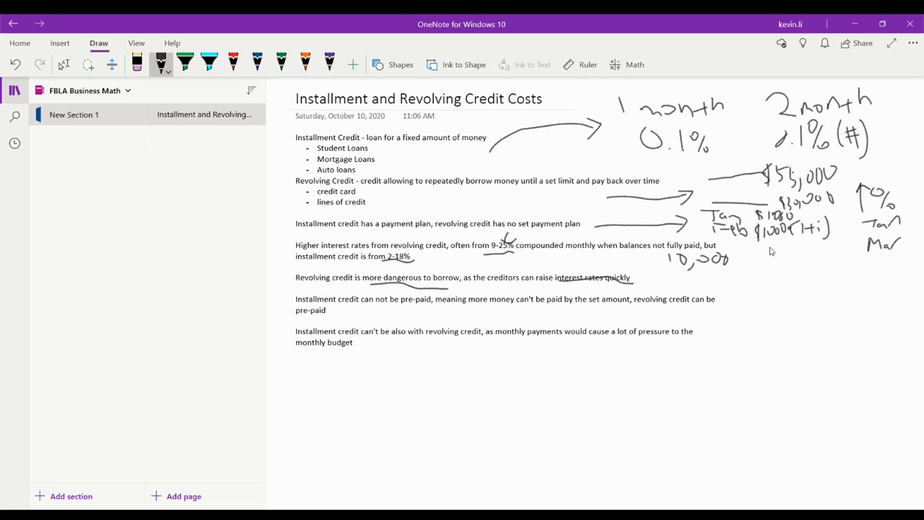
{"action": "mouse_move", "coordinate": [753, 256]}
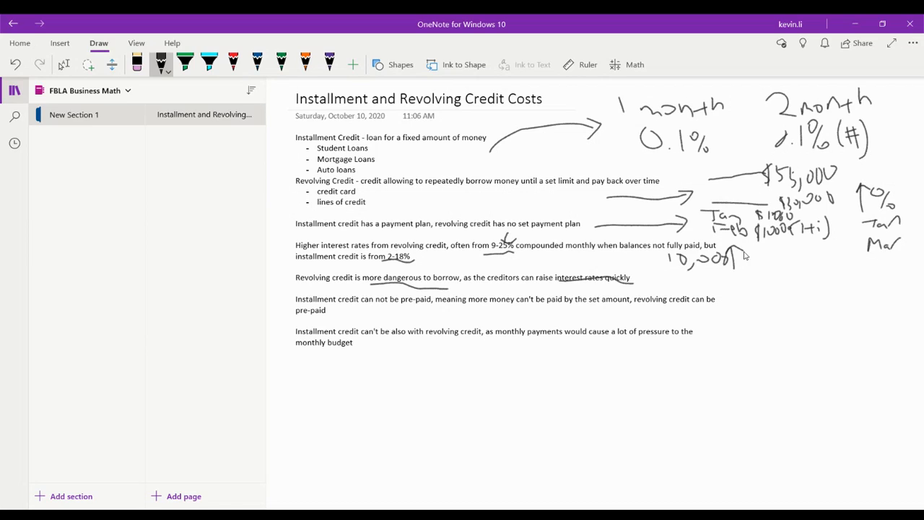
{"action": "mouse_move", "coordinate": [790, 257]}
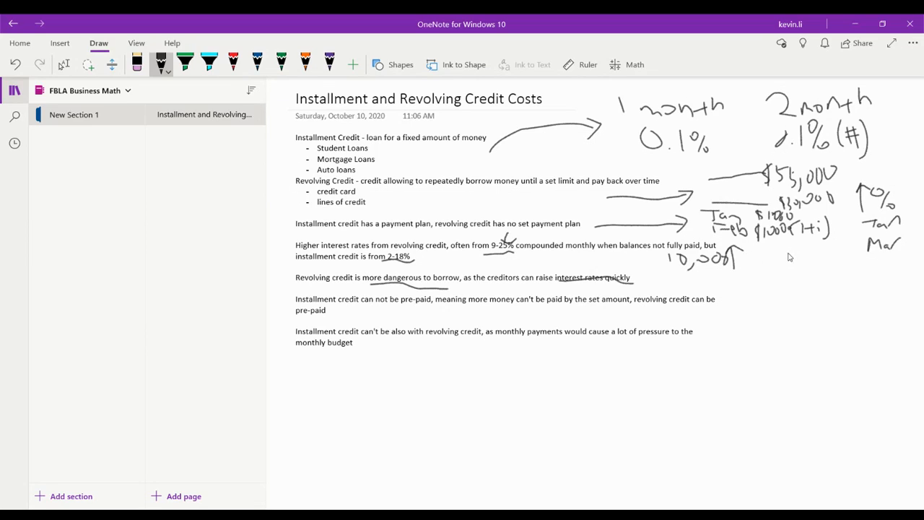
{"action": "mouse_move", "coordinate": [786, 254]}
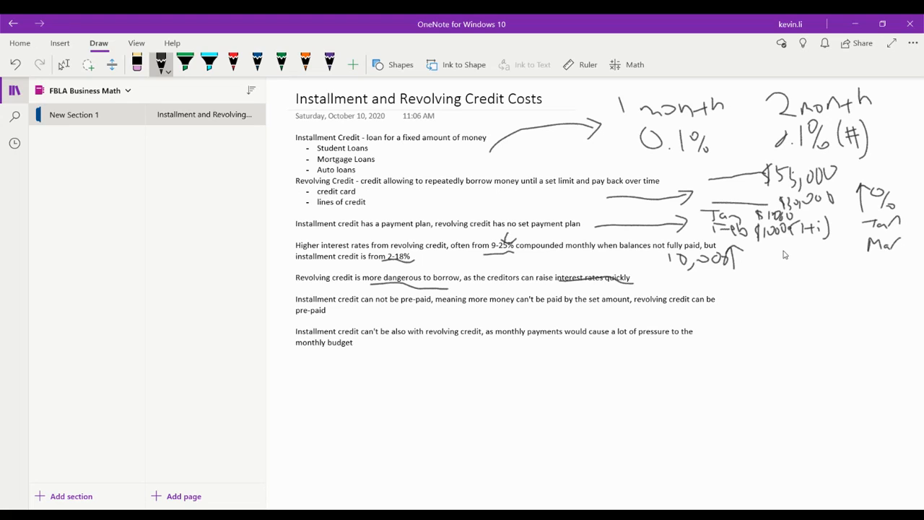
{"action": "mouse_move", "coordinate": [903, 230]}
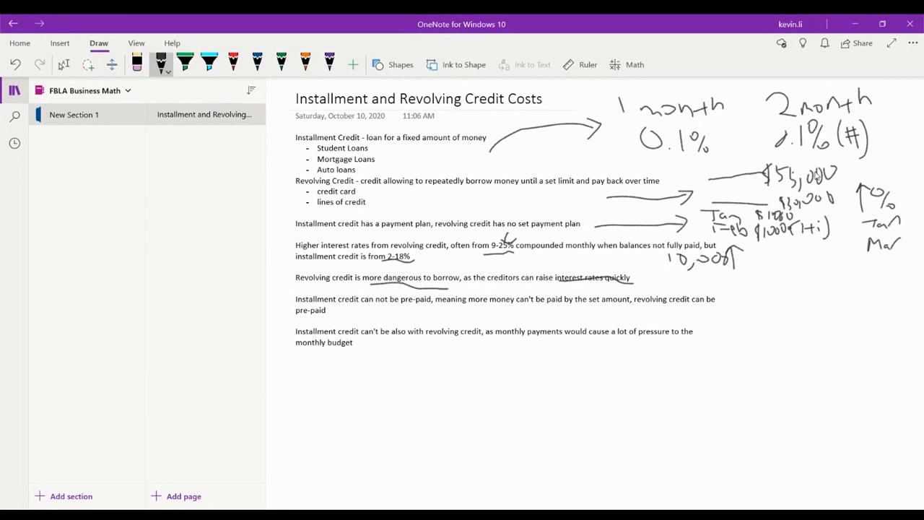
{"action": "mouse_move", "coordinate": [851, 201]}
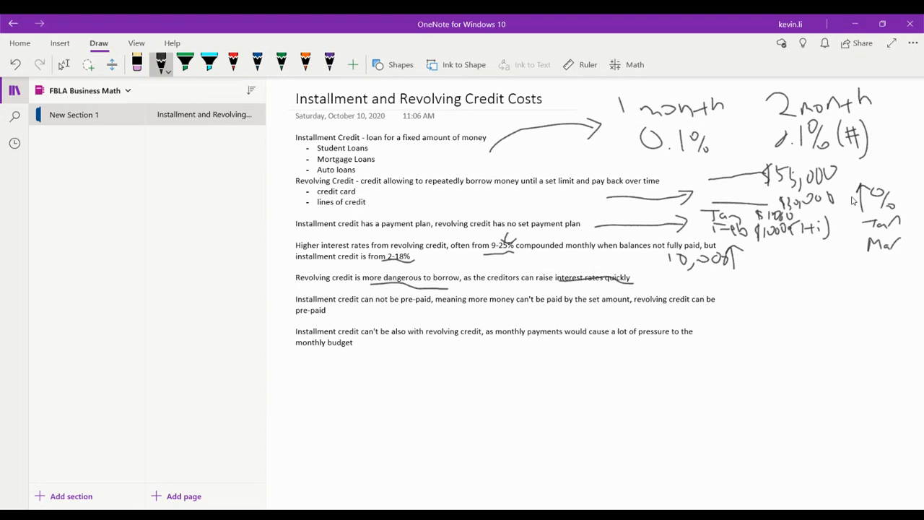
{"action": "mouse_move", "coordinate": [583, 194]}
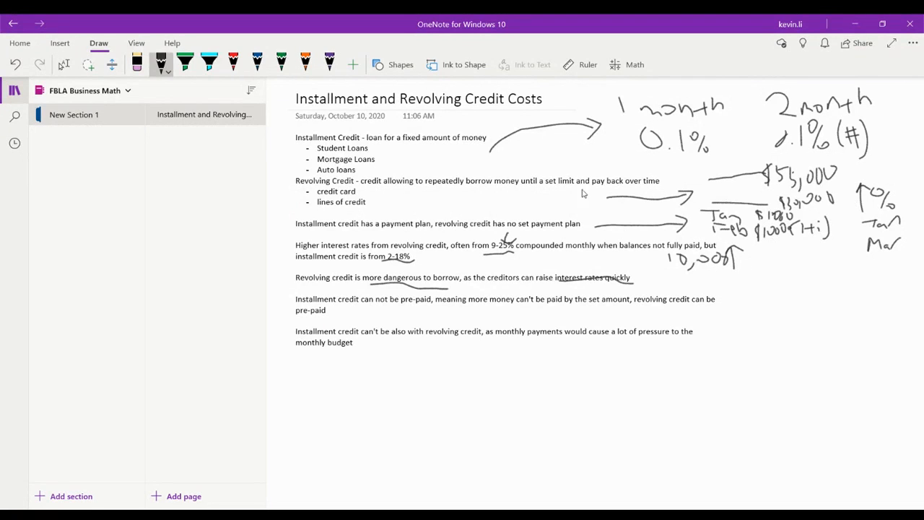
{"action": "mouse_move", "coordinate": [329, 302]}
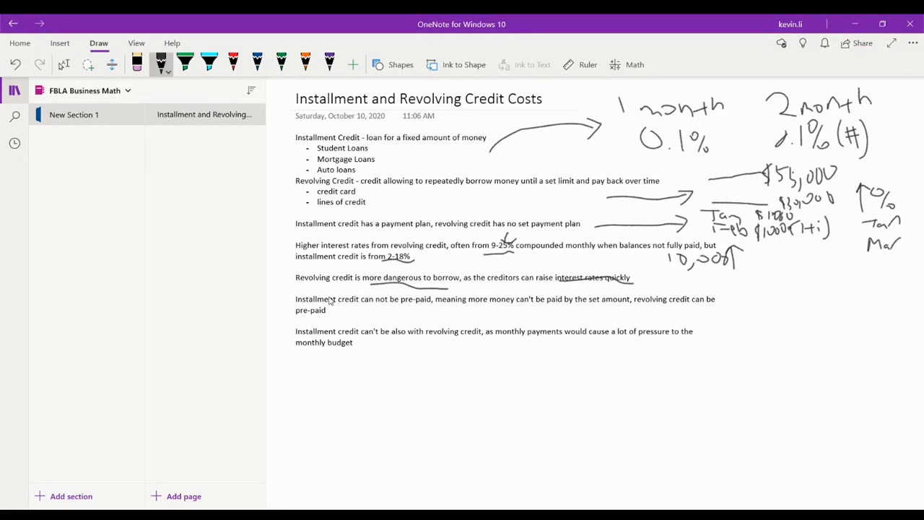
{"action": "mouse_move", "coordinate": [296, 309]}
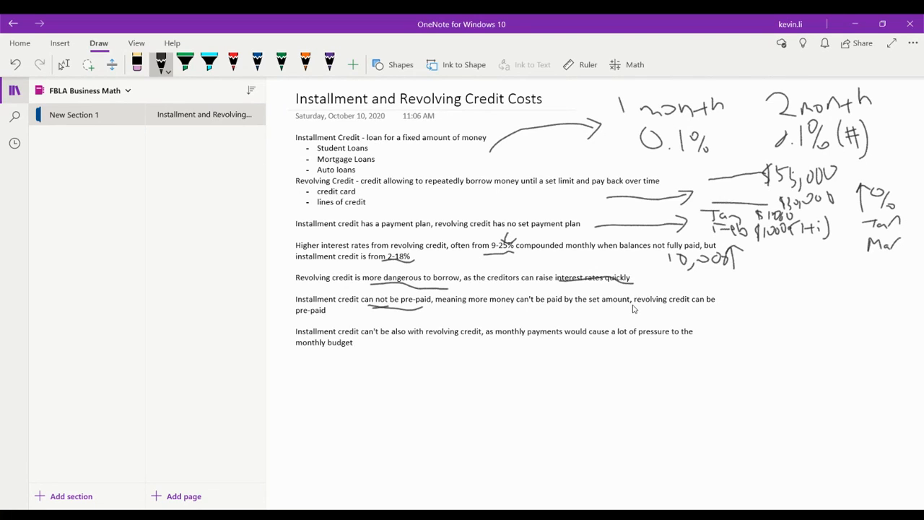
{"action": "mouse_move", "coordinate": [706, 297]}
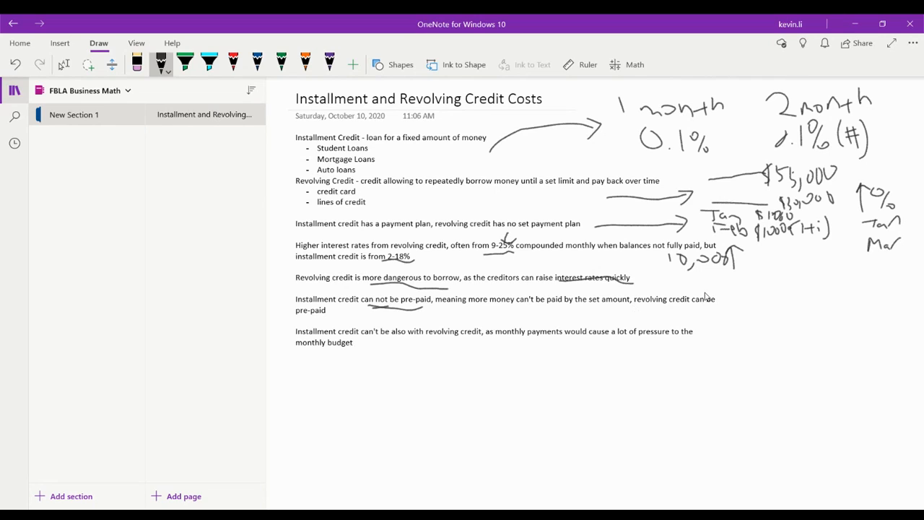
{"action": "mouse_move", "coordinate": [757, 303]}
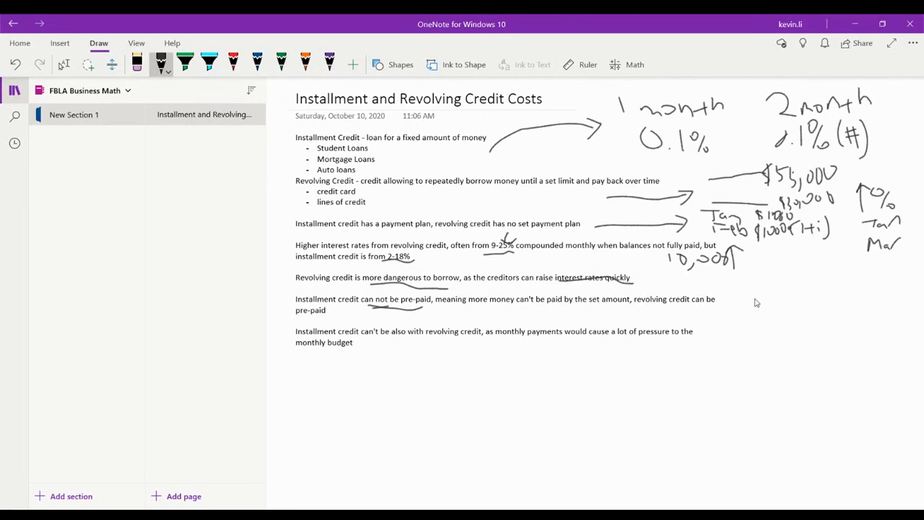
{"action": "mouse_move", "coordinate": [739, 300]}
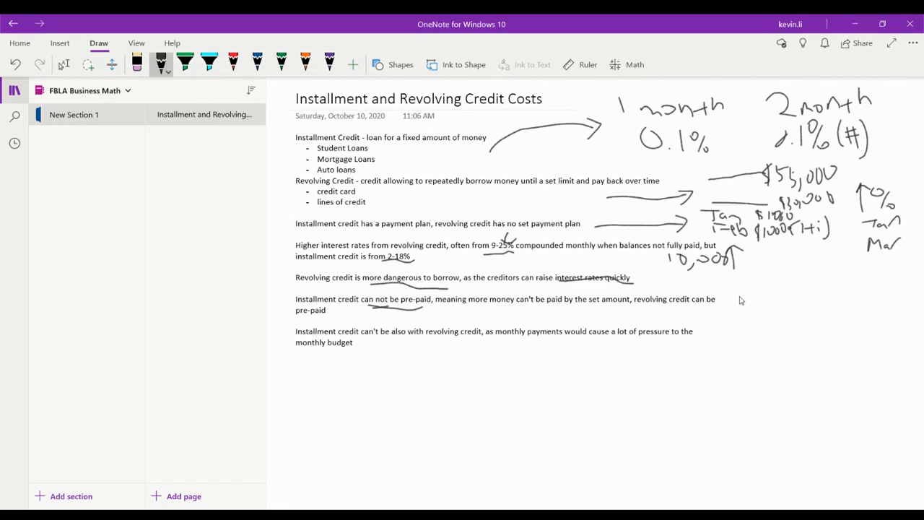
Handwrite the 'Jan $1000' payment line below the 10,000 figure.
{"action": "left_click_drag", "start_coordinate": [720, 299], "coordinate": [736, 288]}
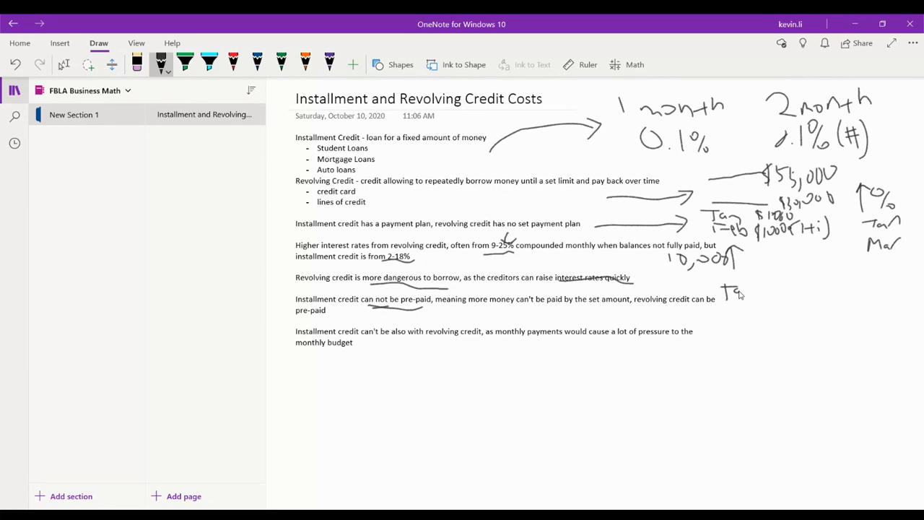
{"action": "left_click_drag", "start_coordinate": [725, 294], "coordinate": [776, 298]}
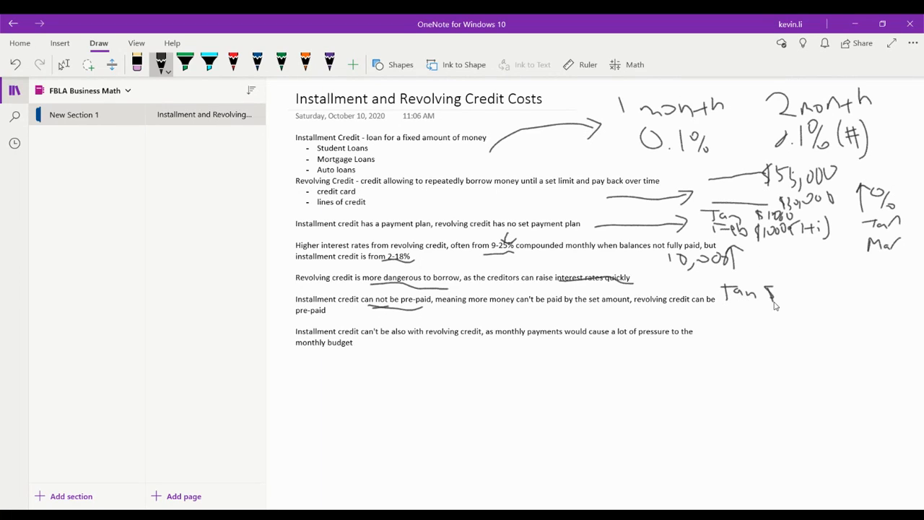
{"action": "left_click_drag", "start_coordinate": [774, 296], "coordinate": [811, 299]}
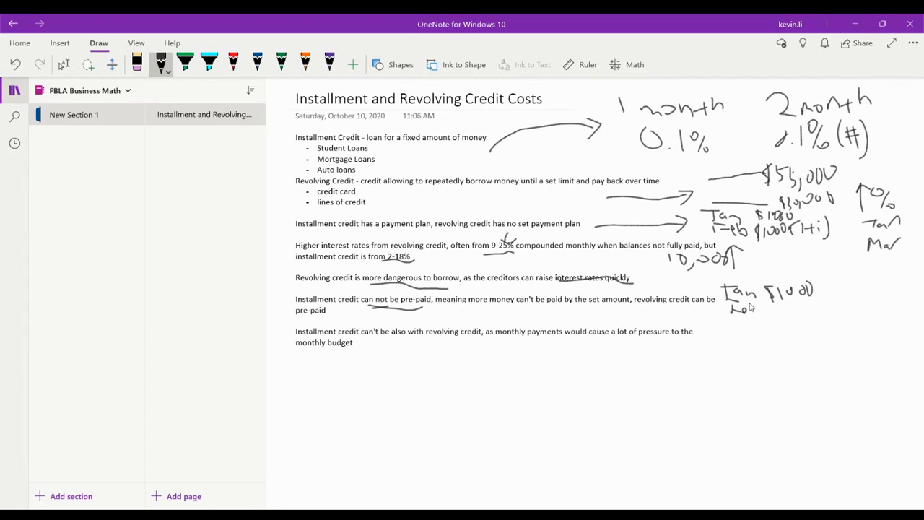
Handwrite the 'Feb $1000 (+i)' line and switch to the eraser for a stray number.
{"action": "left_click_drag", "start_coordinate": [748, 306], "coordinate": [782, 320]}
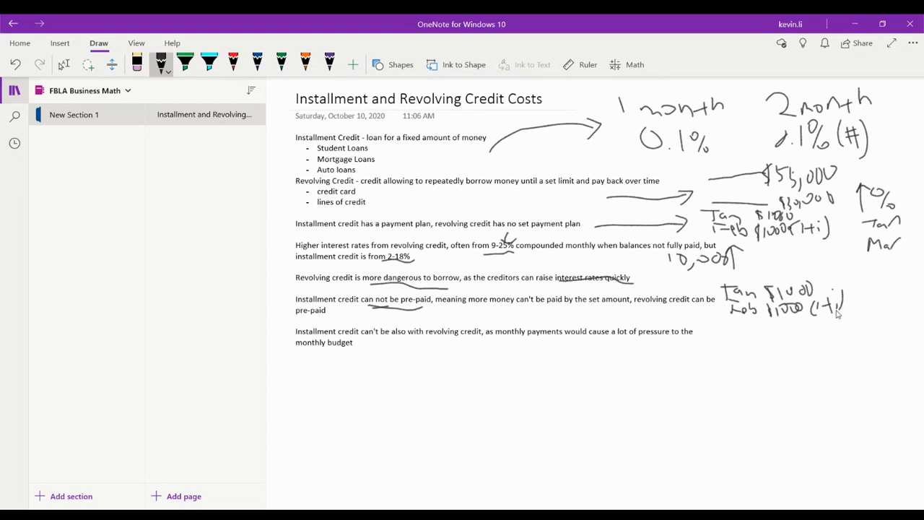
{"action": "mouse_move", "coordinate": [814, 277]}
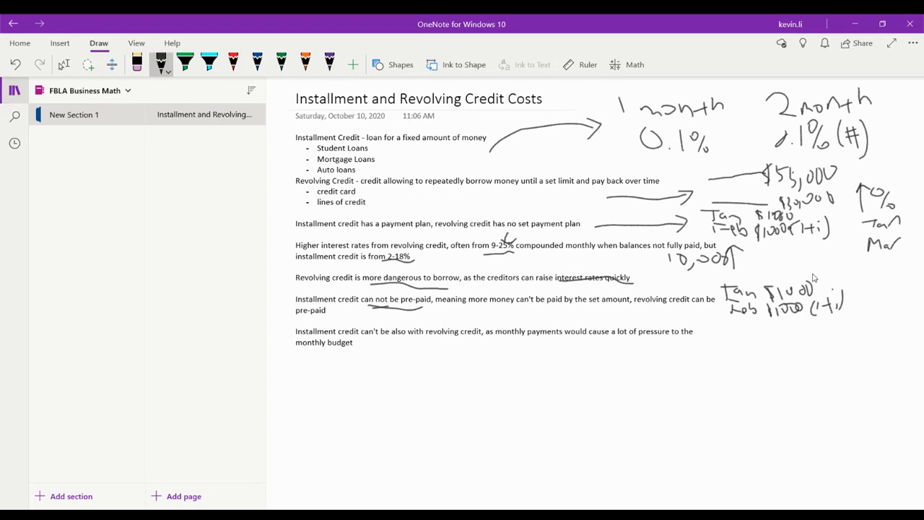
{"action": "left_click_drag", "start_coordinate": [816, 267], "coordinate": [826, 260]}
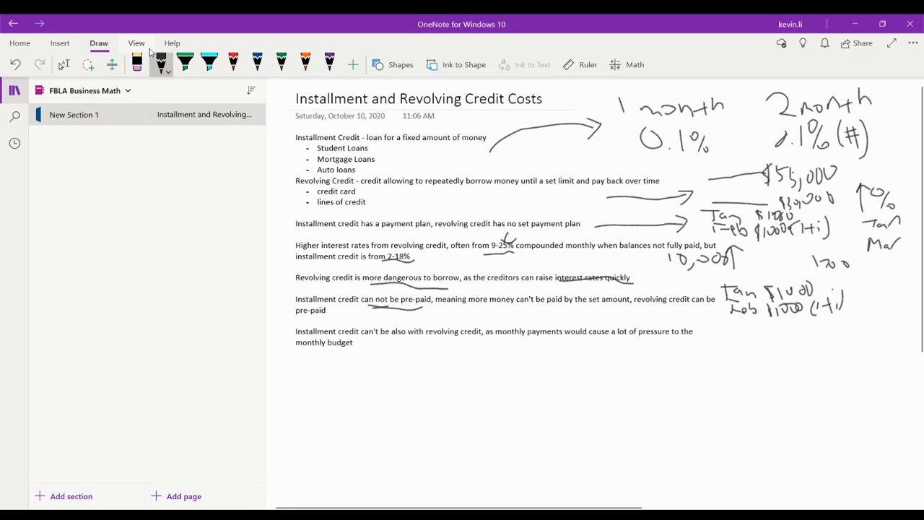
{"action": "left_click", "coordinate": [136, 64]}
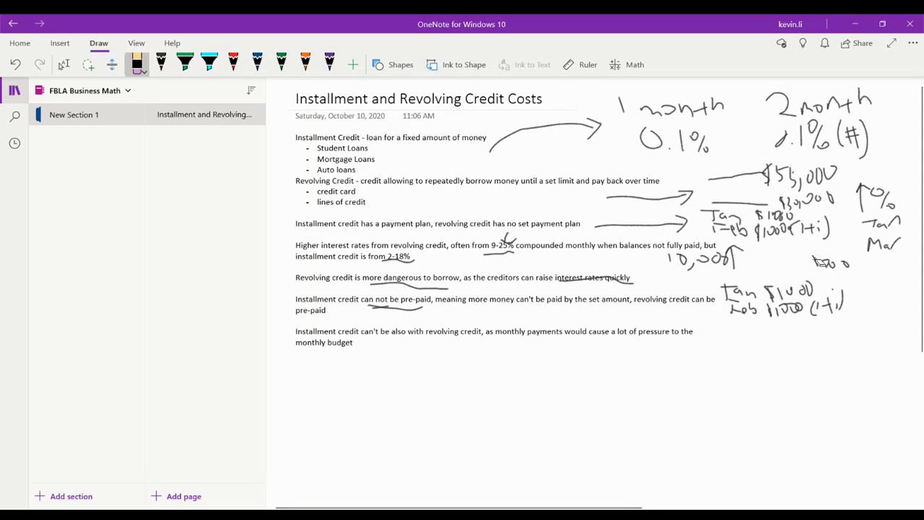
{"action": "mouse_move", "coordinate": [815, 261]}
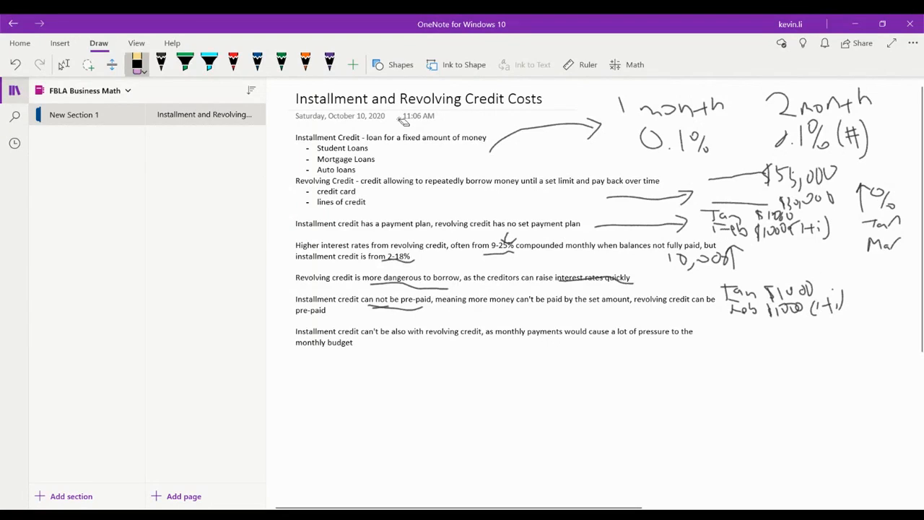
With the pen again, ink two dollar amounts under the Mar label and underline the lower one.
{"action": "left_click", "coordinate": [161, 63]}
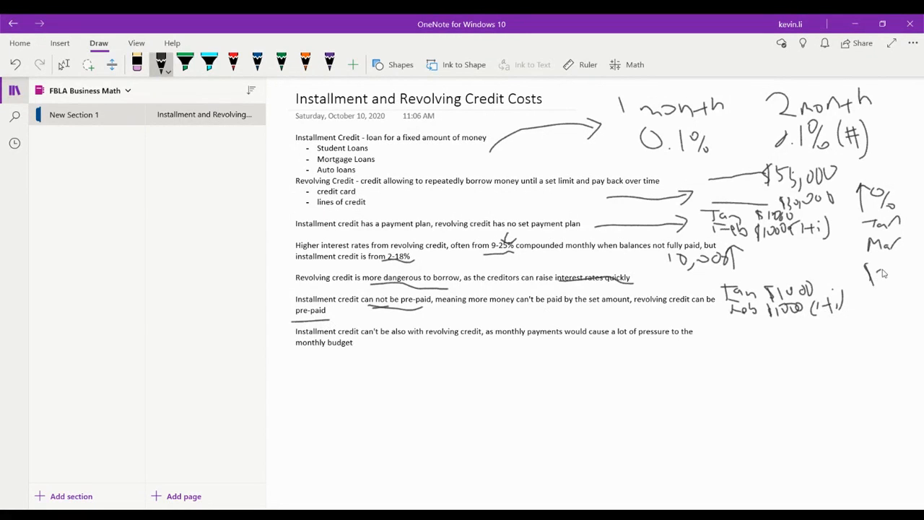
{"action": "left_click_drag", "start_coordinate": [866, 277], "coordinate": [907, 272]}
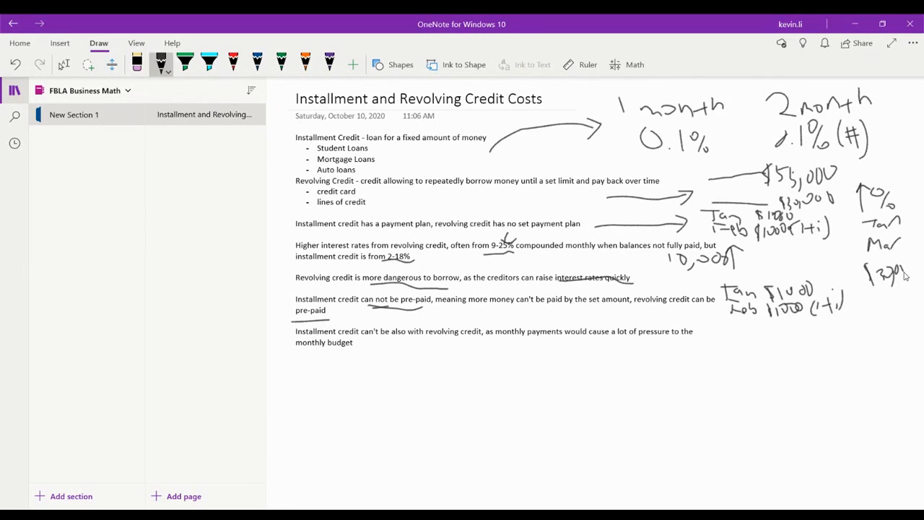
{"action": "left_click_drag", "start_coordinate": [863, 315], "coordinate": [895, 315]}
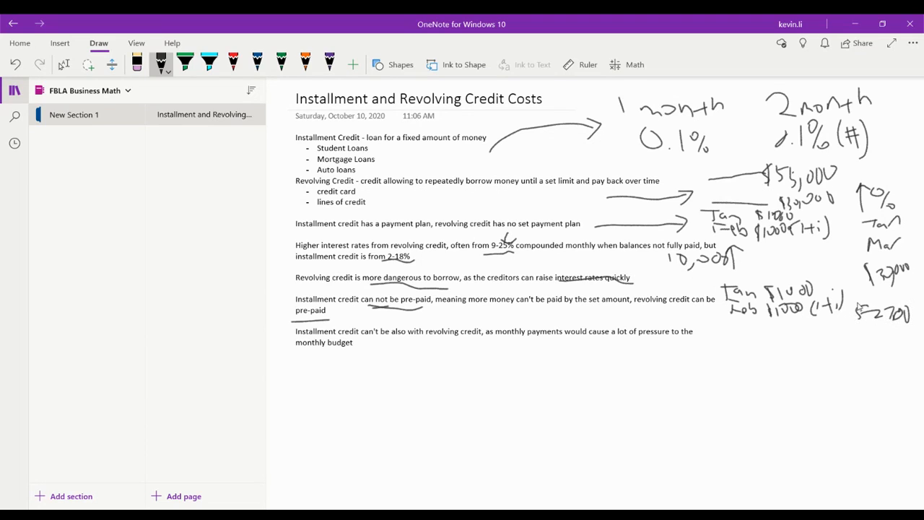
{"action": "mouse_move", "coordinate": [859, 311]}
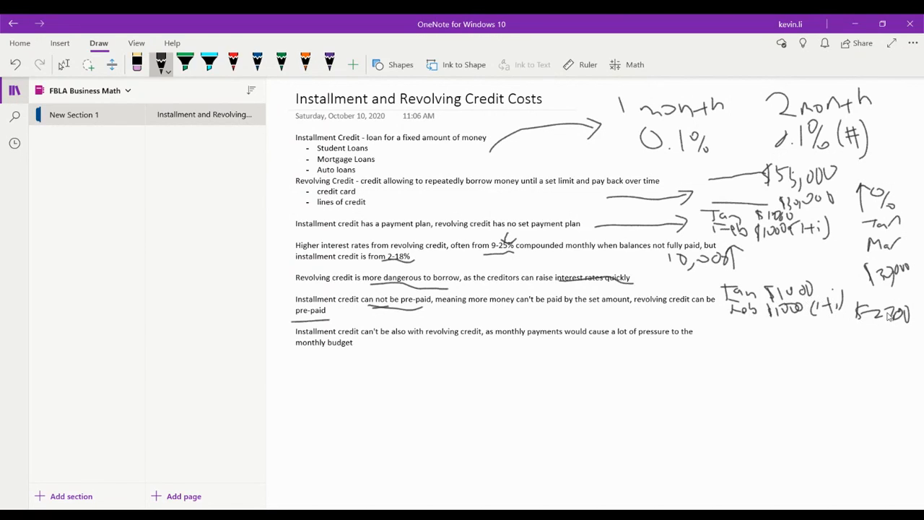
{"action": "left_click_drag", "start_coordinate": [855, 329], "coordinate": [912, 332]}
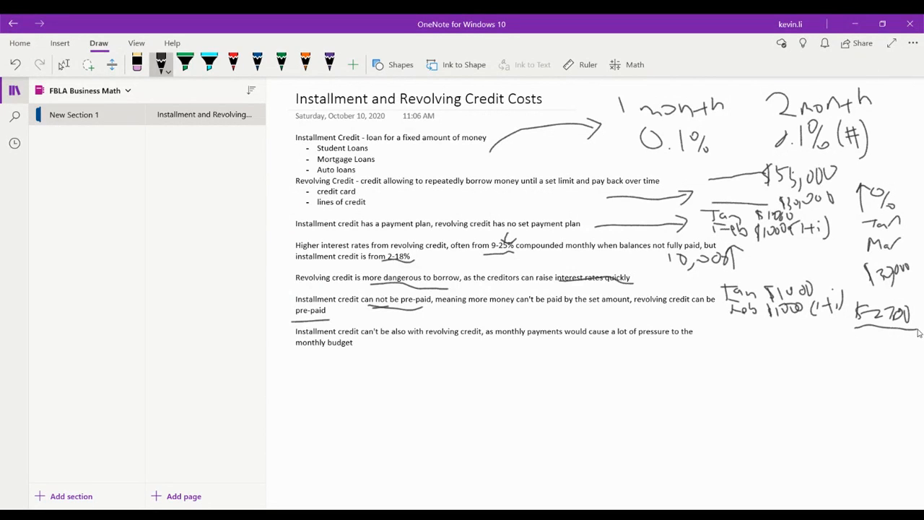
{"action": "mouse_move", "coordinate": [909, 332]}
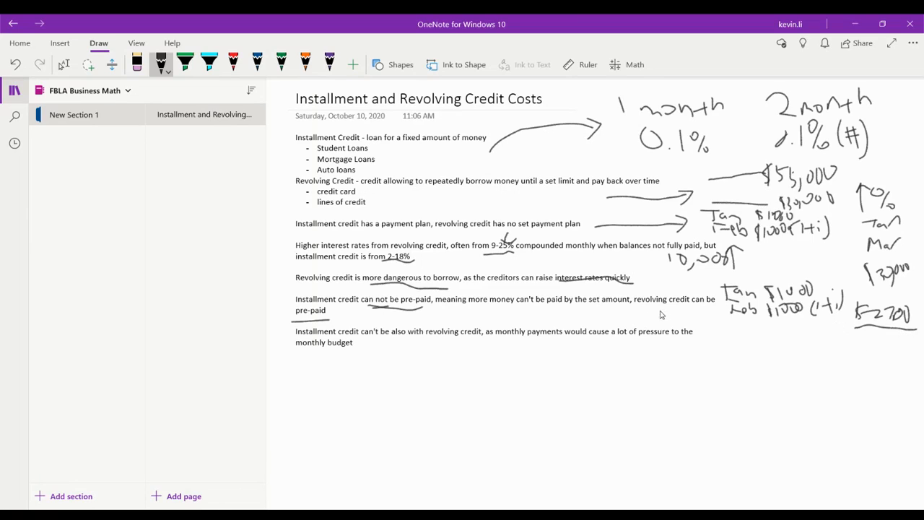
{"action": "mouse_move", "coordinate": [381, 354]}
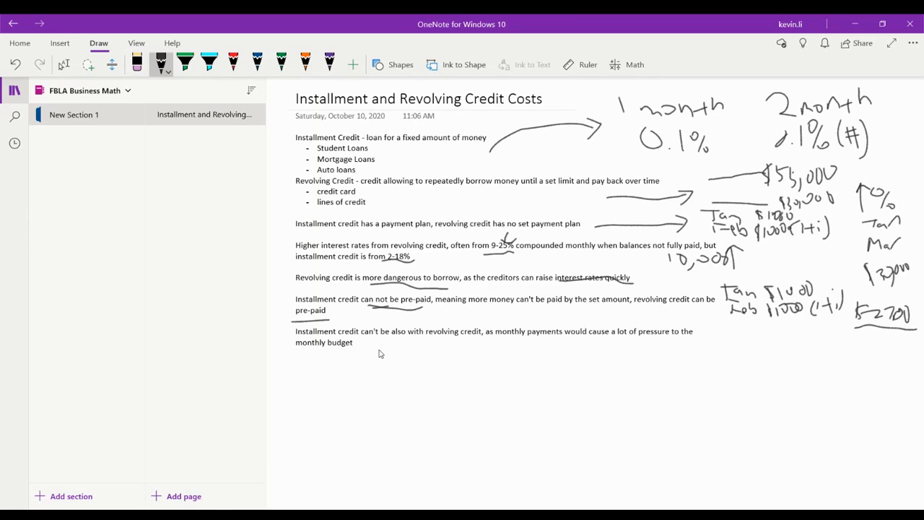
{"action": "mouse_move", "coordinate": [378, 352]}
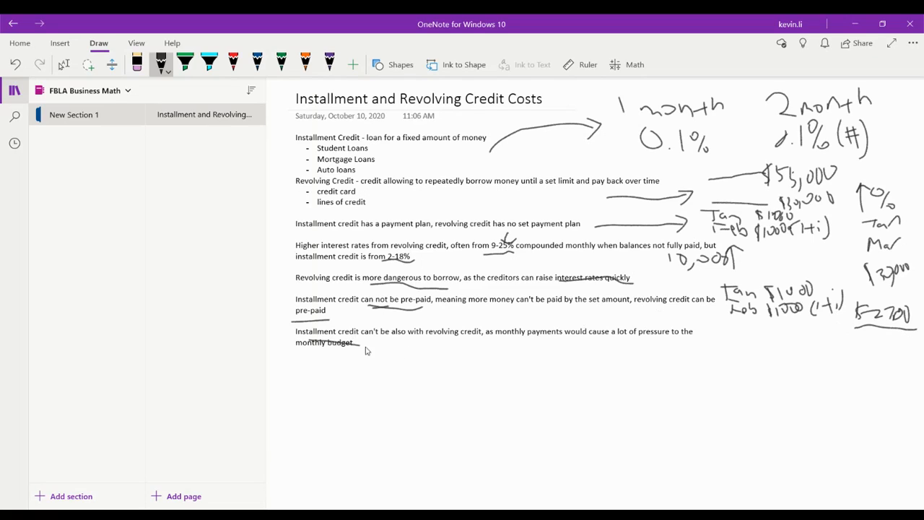
Underline the monthly budget sentence and handwrite $1000 and $2700 below it.
{"action": "left_click_drag", "start_coordinate": [358, 350], "coordinate": [488, 341]}
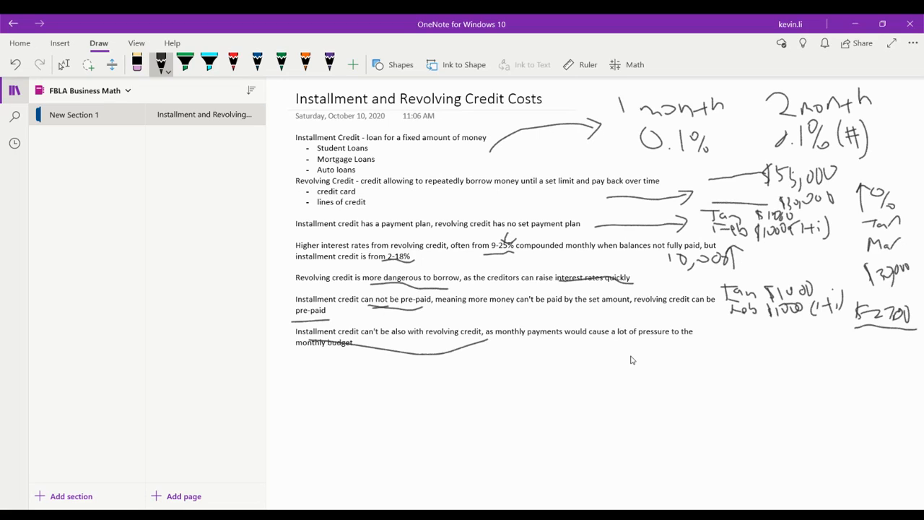
{"action": "mouse_move", "coordinate": [622, 358]}
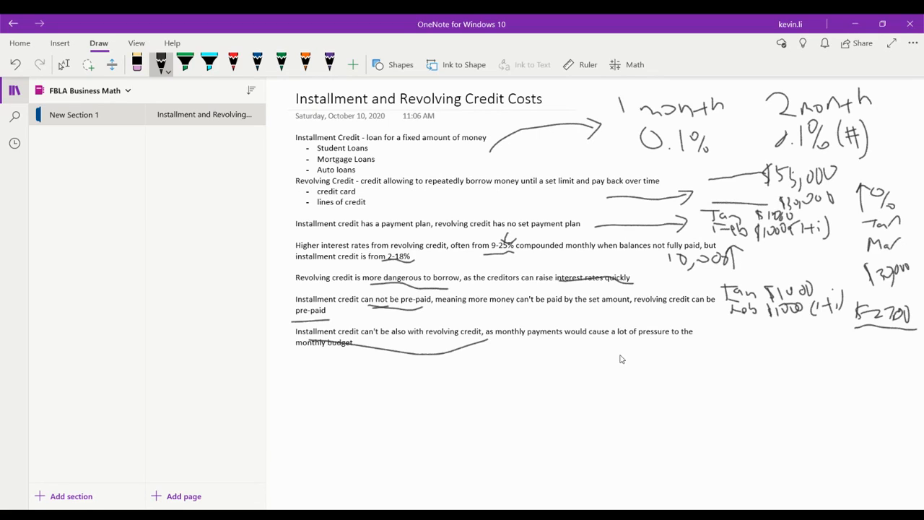
{"action": "mouse_move", "coordinate": [491, 387]}
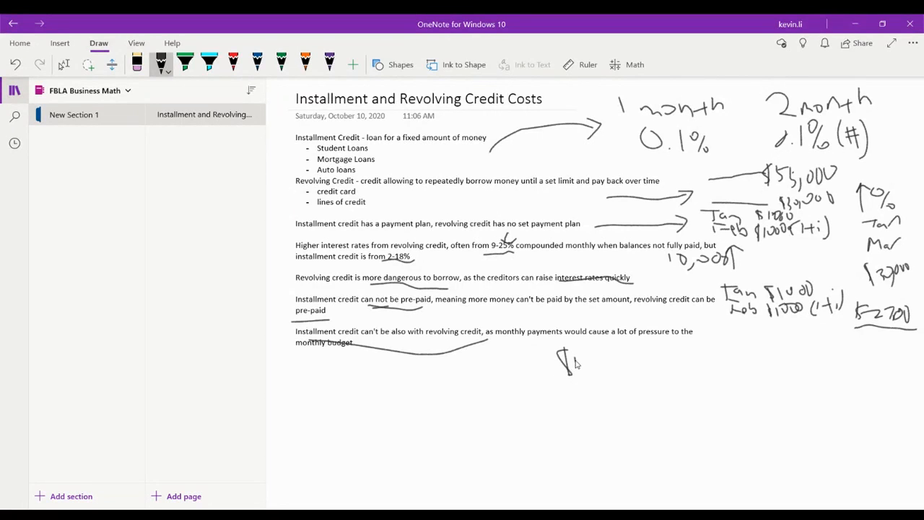
{"action": "left_click_drag", "start_coordinate": [561, 361], "coordinate": [618, 361]}
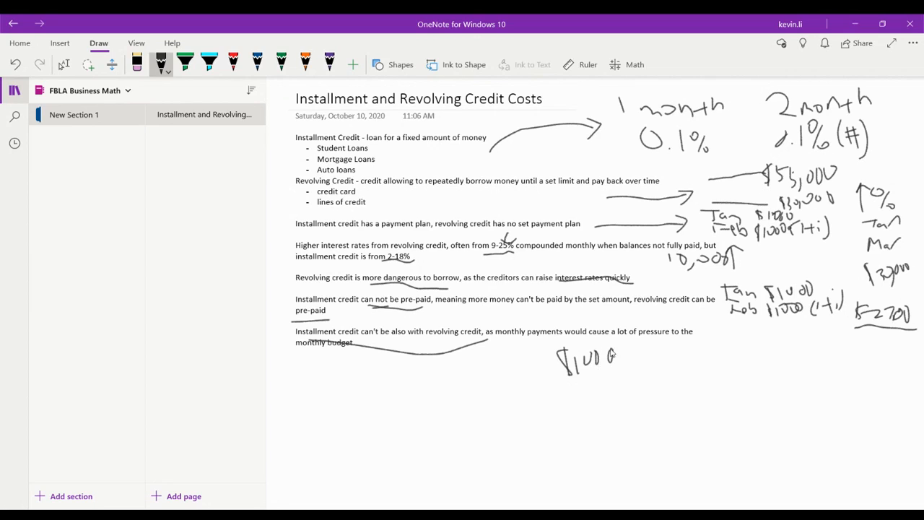
{"action": "mouse_move", "coordinate": [872, 330]}
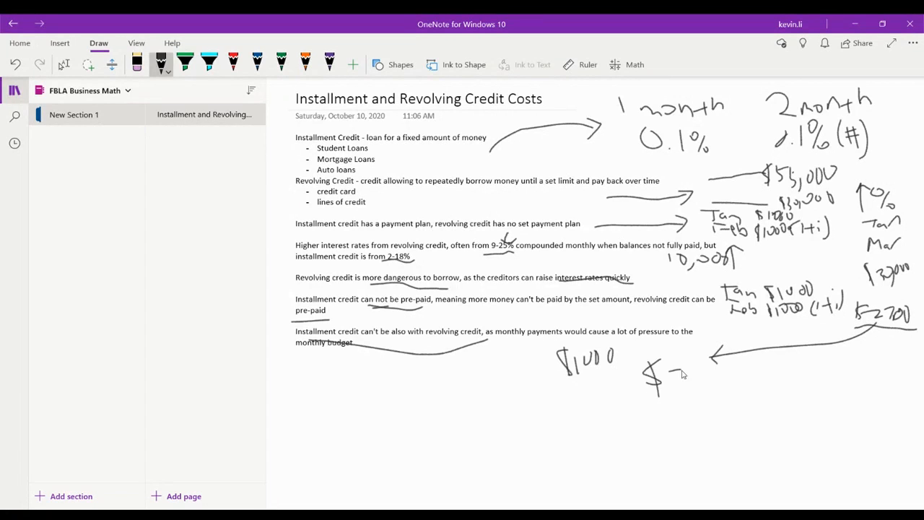
{"action": "left_click_drag", "start_coordinate": [667, 375], "coordinate": [719, 375]}
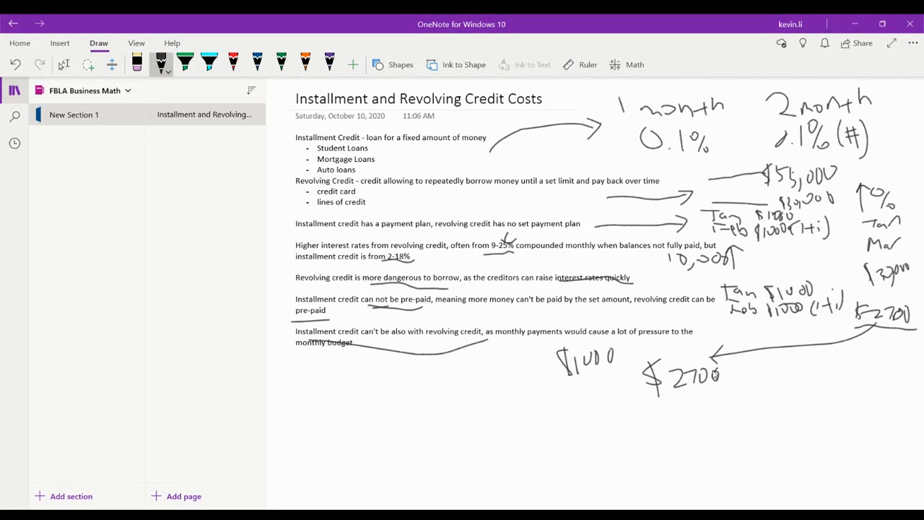
{"action": "mouse_move", "coordinate": [713, 376]}
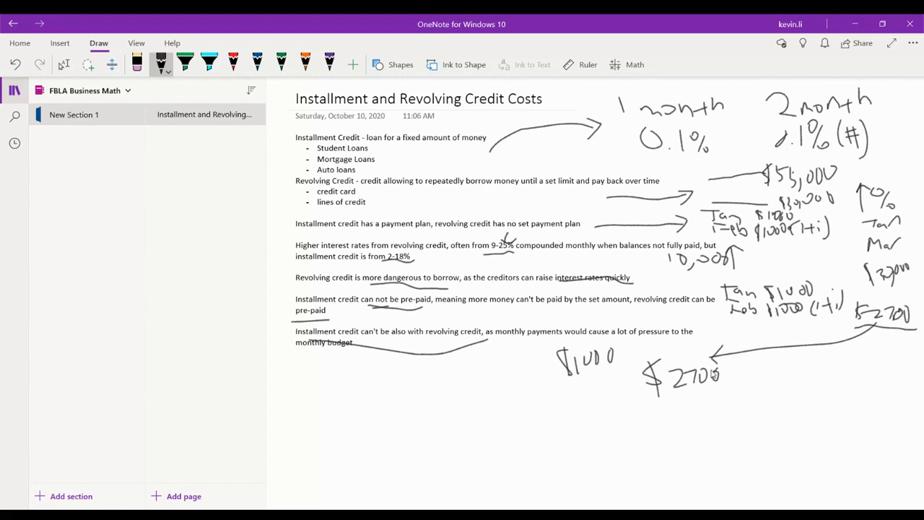